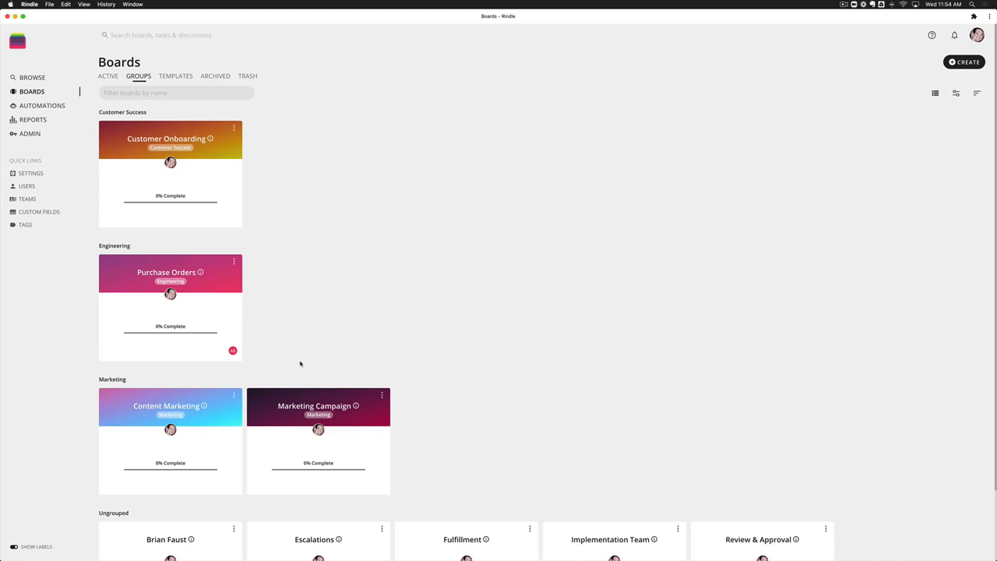
mouse_move(170, 417)
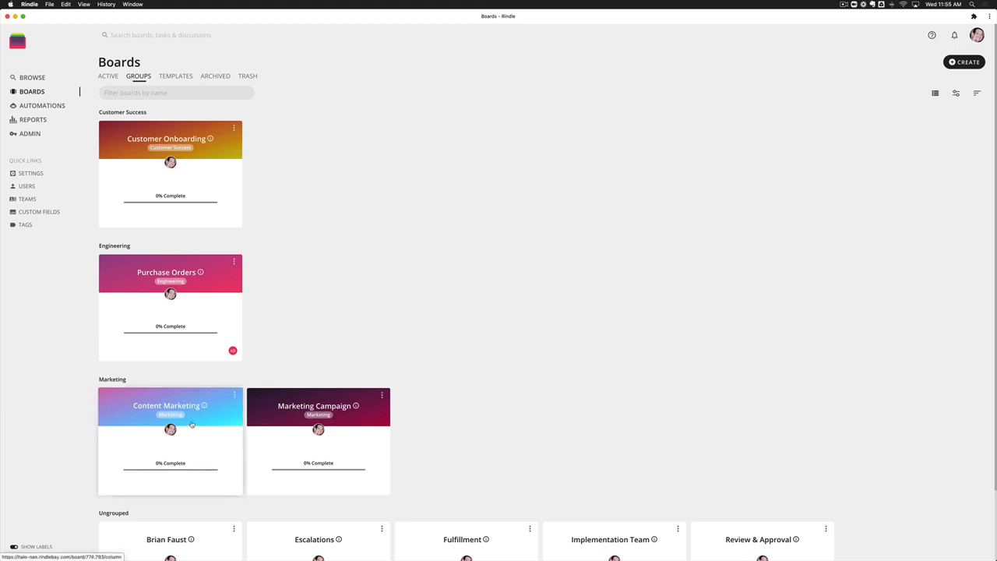
Step: Open the Content Marketing board from the Boards page
left_click(165, 405)
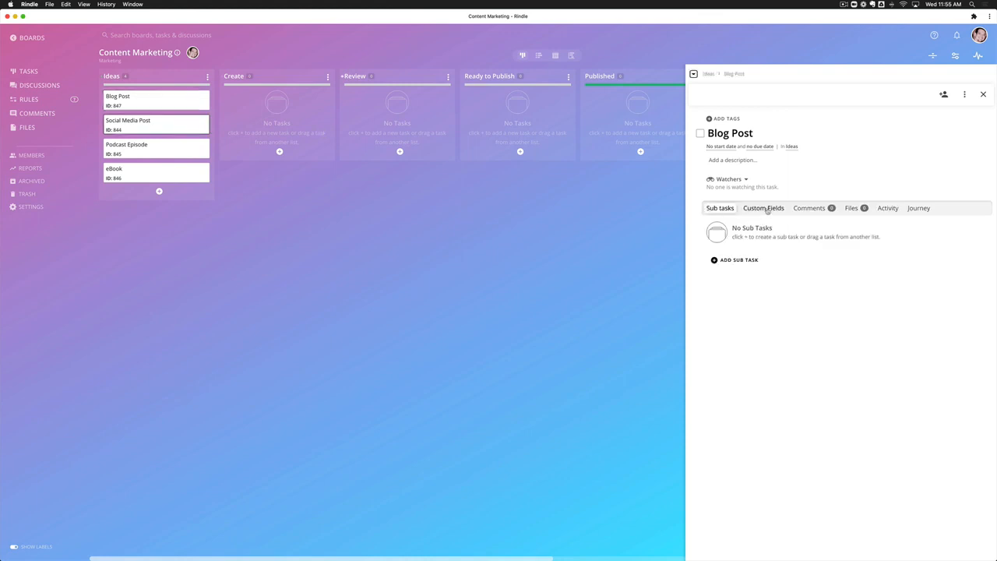
Step: Review the Blog Post task's Custom Fields and Sub Tasks, then close its details
left_click(763, 209)
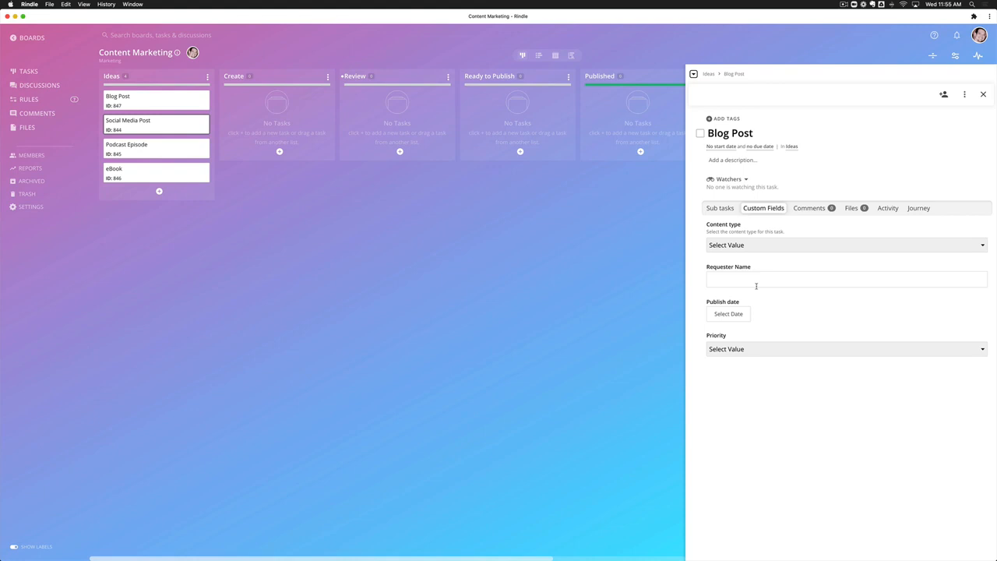
left_click(719, 208)
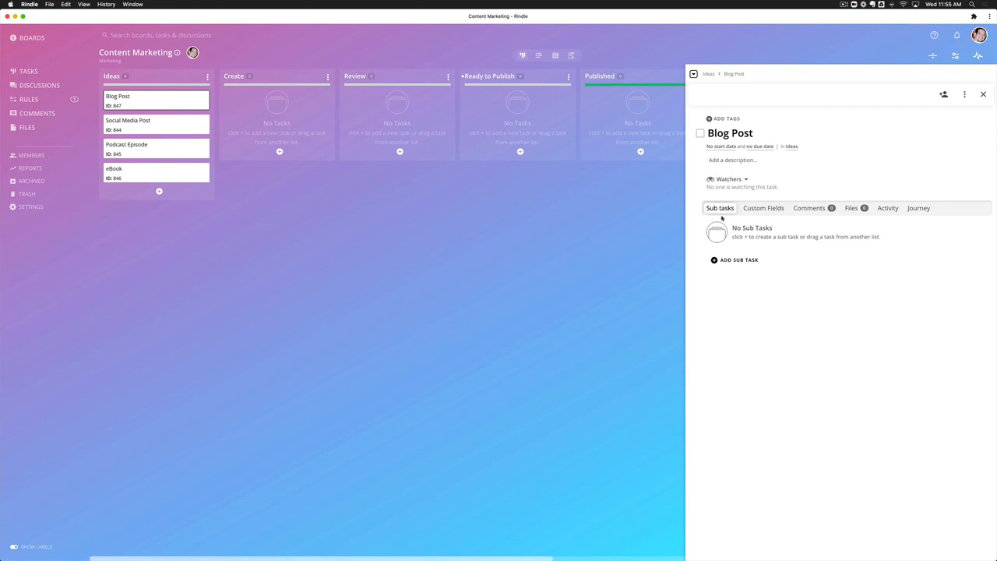
mouse_move(722, 216)
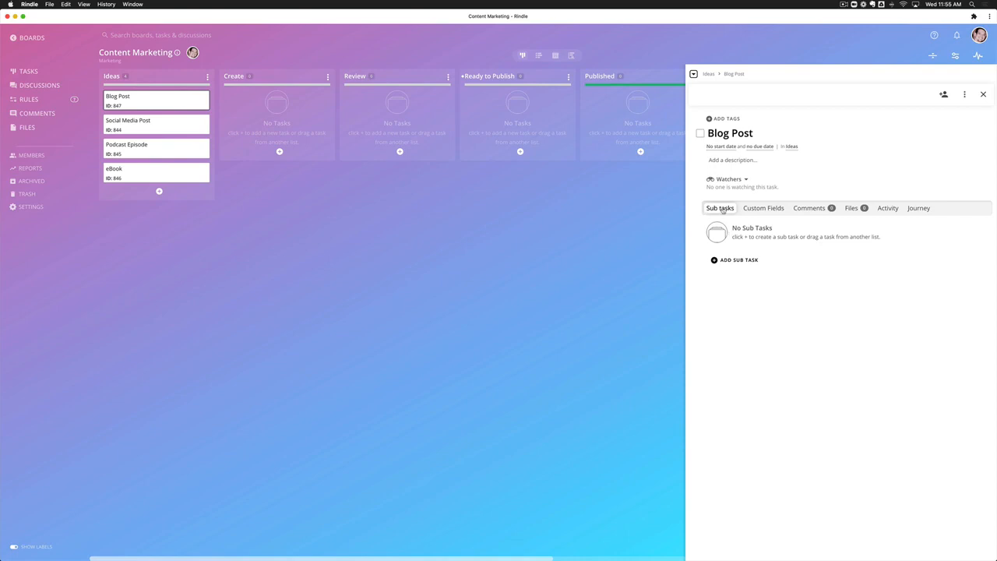
left_click(763, 209)
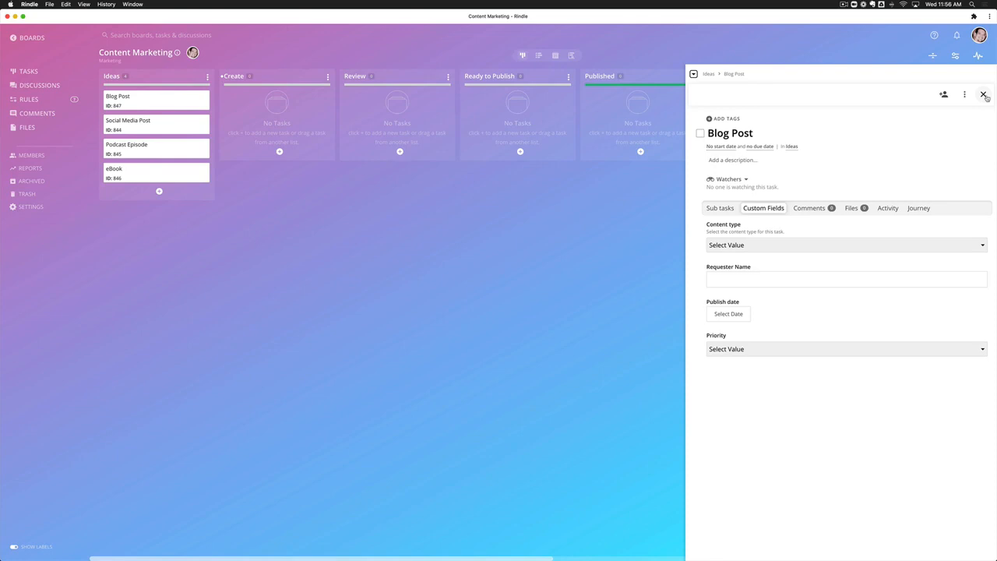
left_click(984, 93)
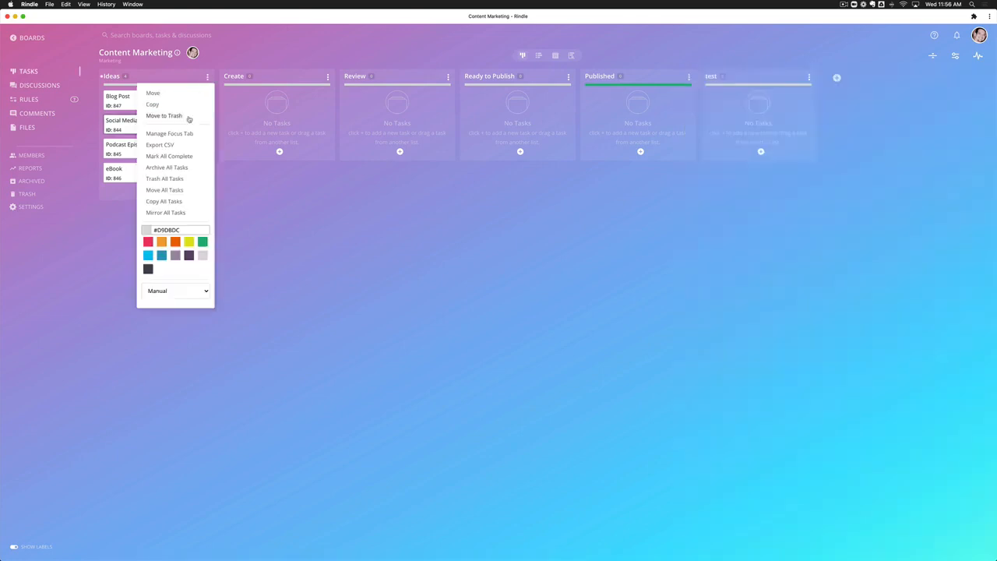
Step: Title the Ideas column's focus tab 'Ideas' and add the description 'Complete the fields below:'
left_click(170, 134)
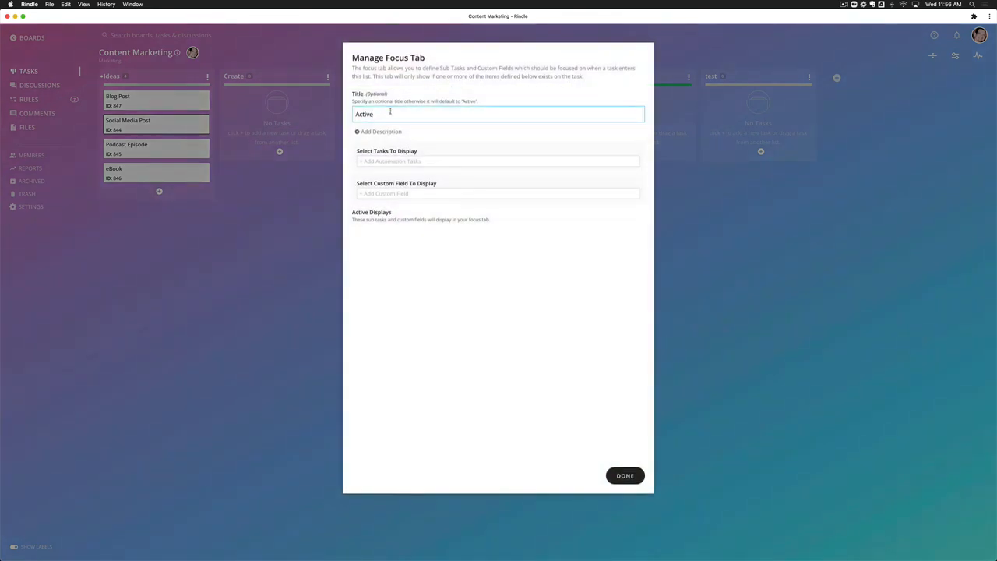
double_click(364, 114)
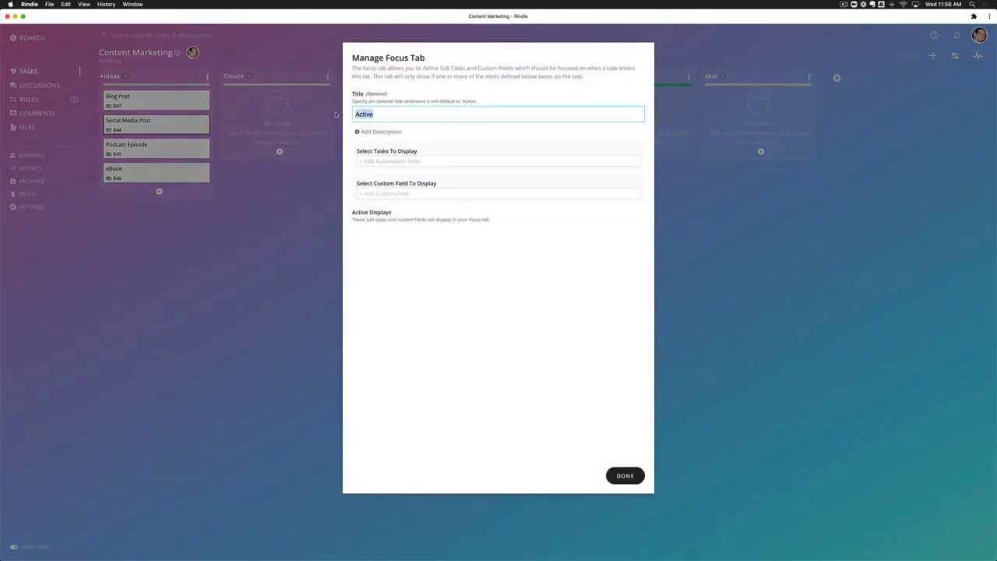
type("Ideas")
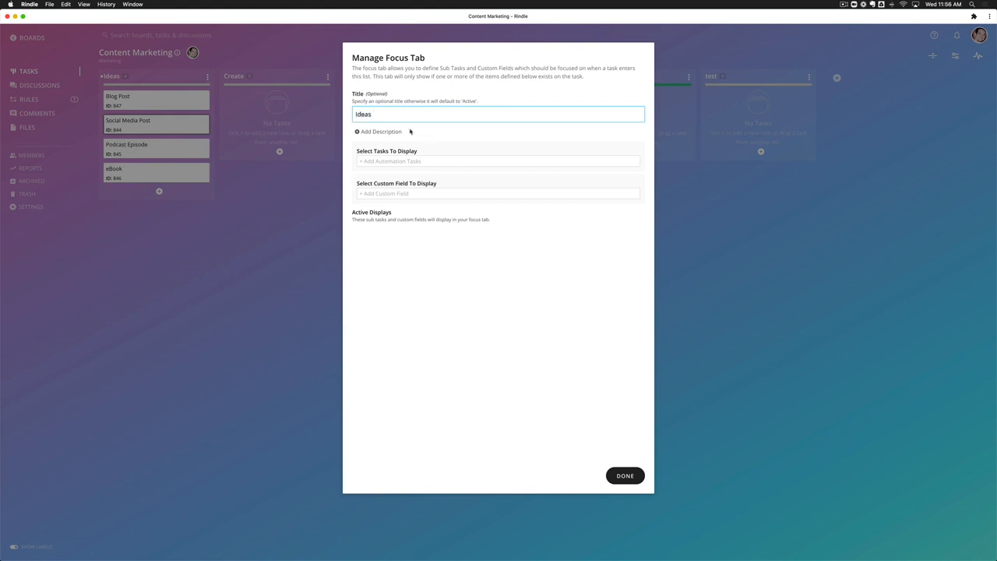
left_click(380, 131)
type("Complete the fields below:")
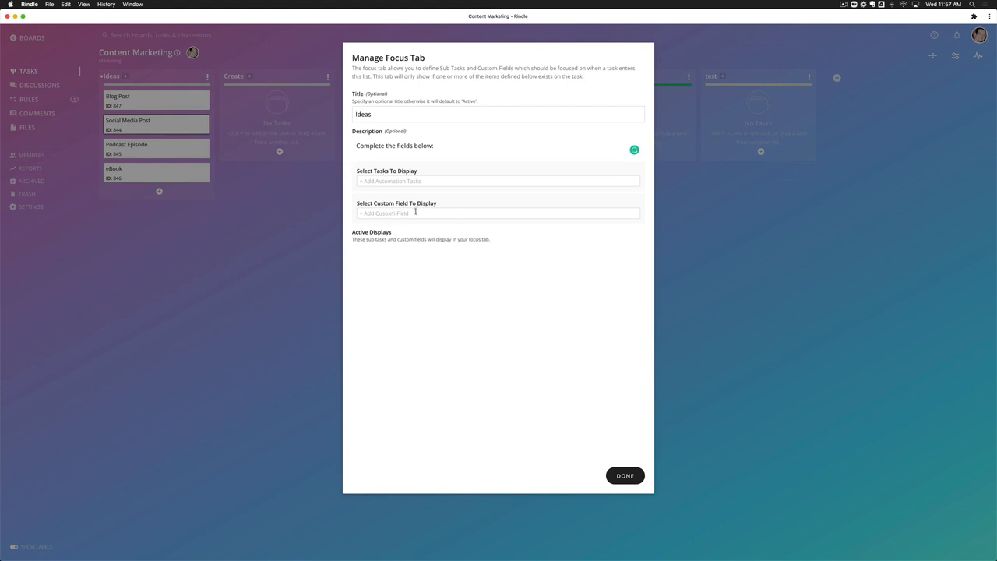
Step: Add Content type, Requester Name, Publish date and Priority to the Ideas focus tab and save
left_click(497, 212)
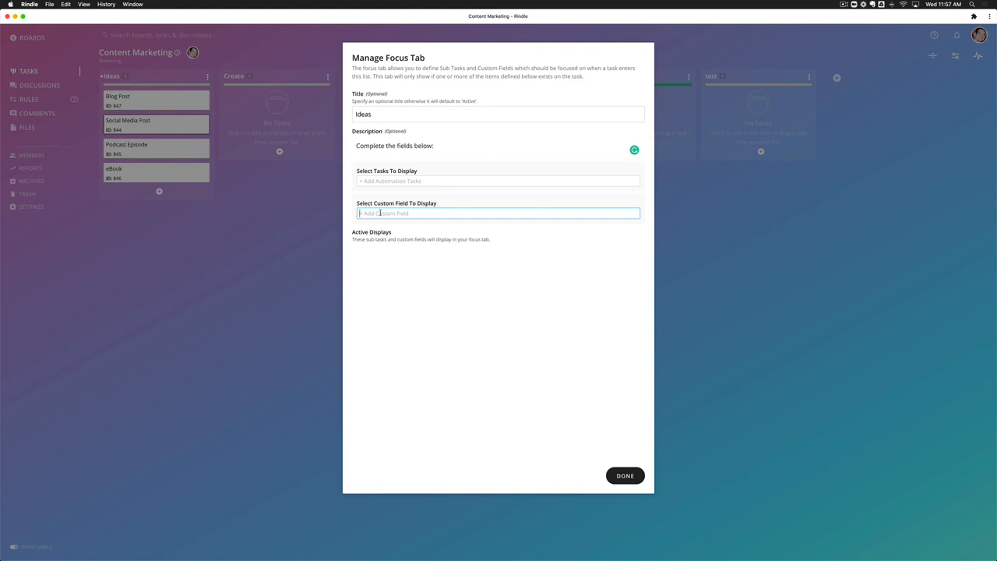
type("content")
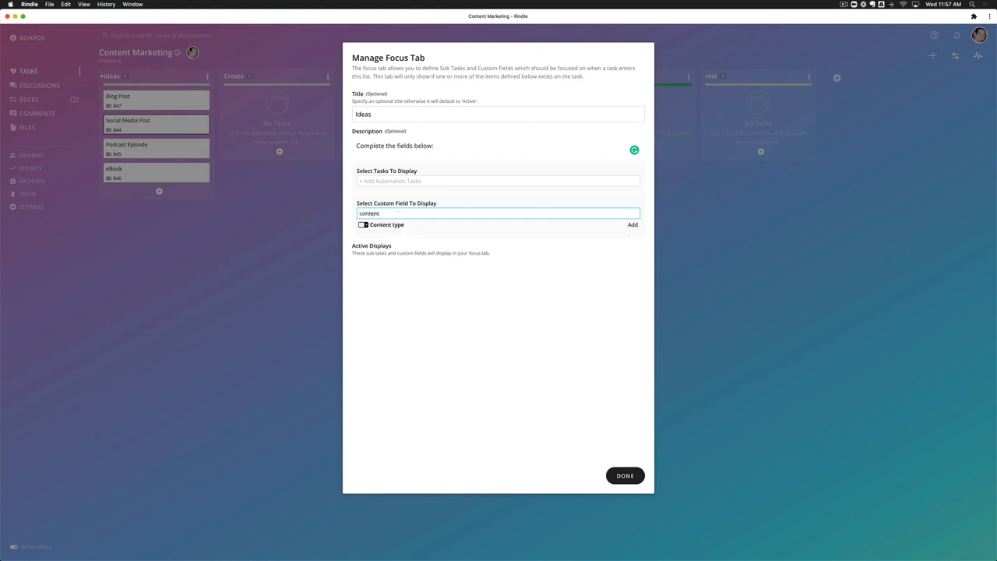
left_click(632, 225)
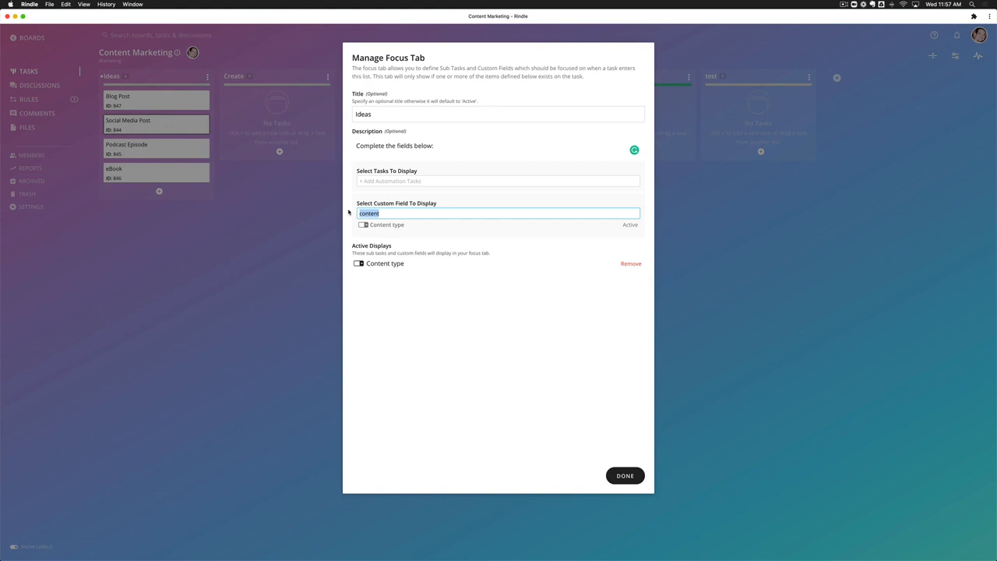
type("re")
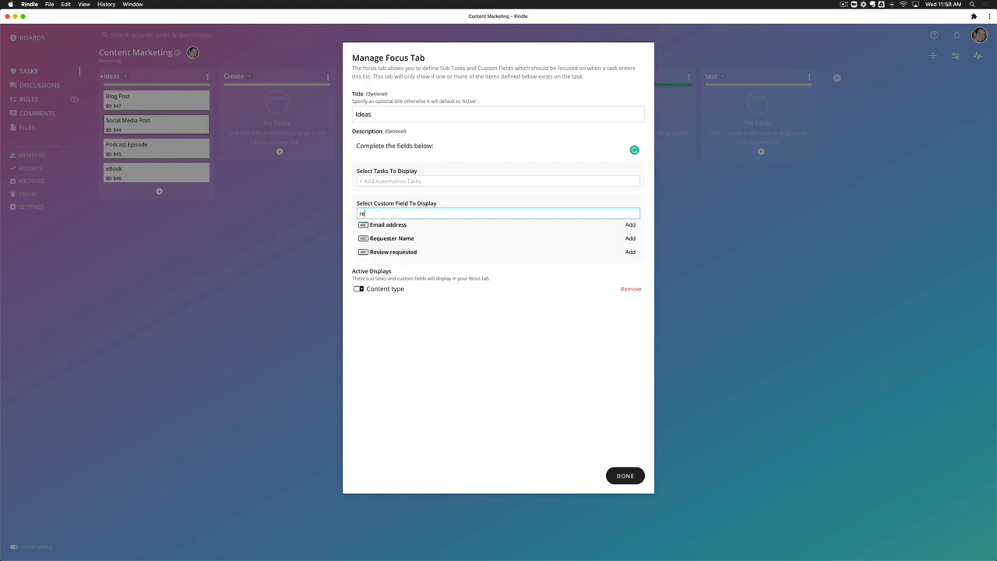
type("request")
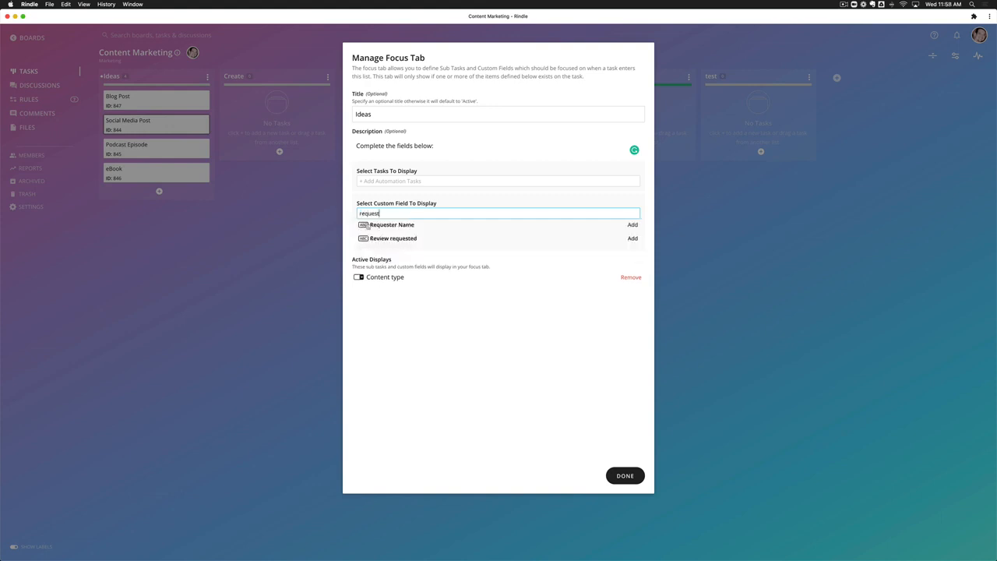
left_click(632, 225)
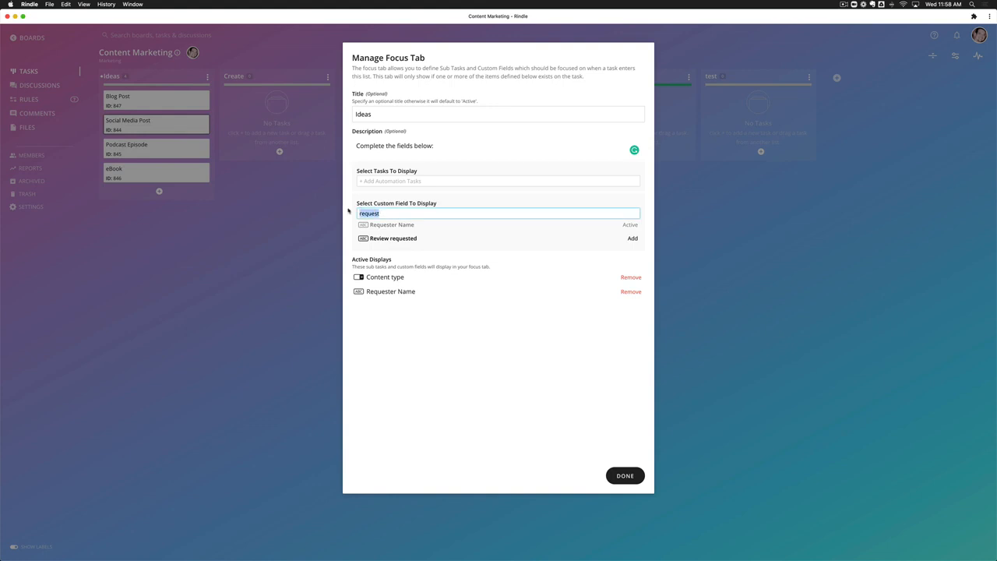
type("Publish")
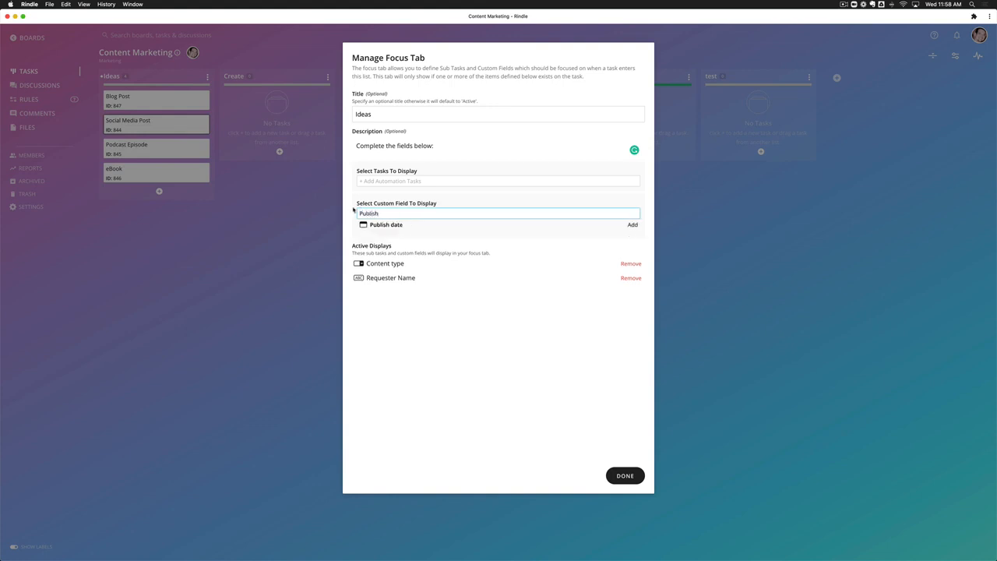
left_click(632, 224)
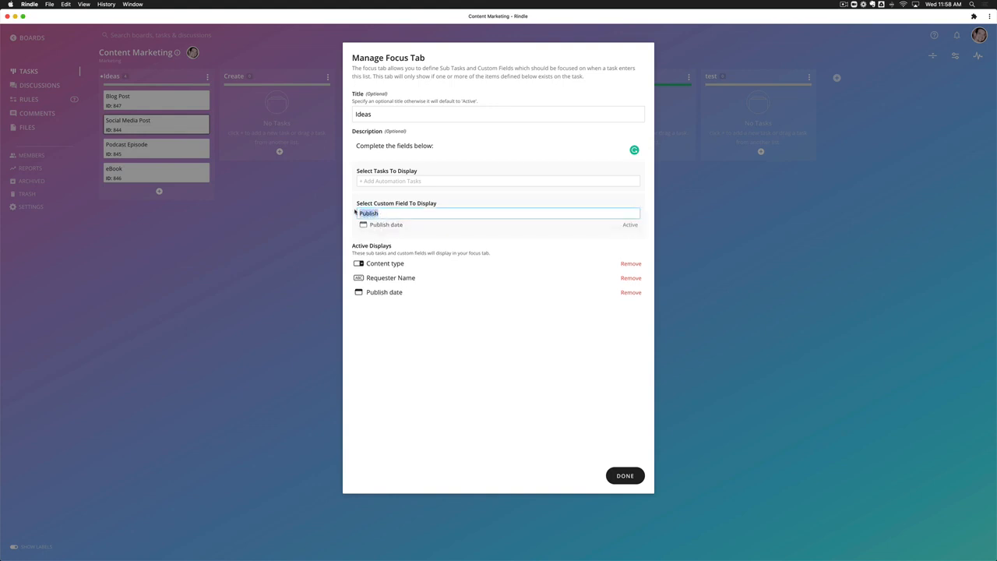
type("Prior")
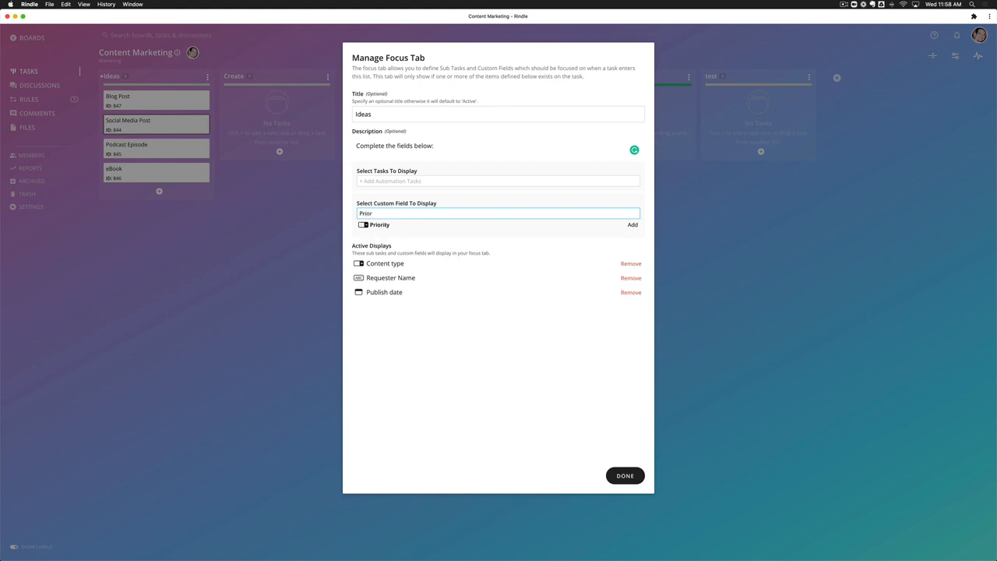
left_click(632, 224)
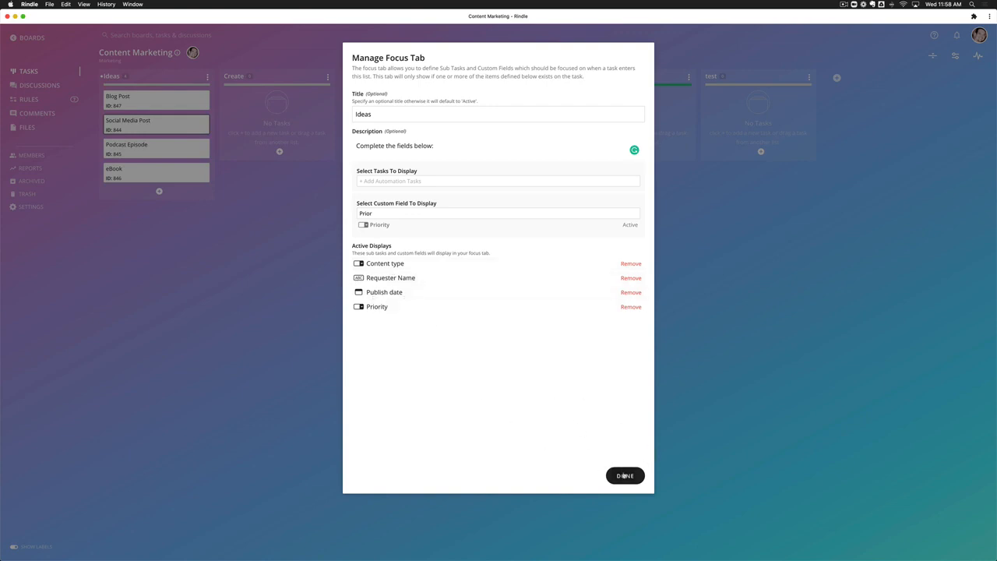
left_click(625, 475)
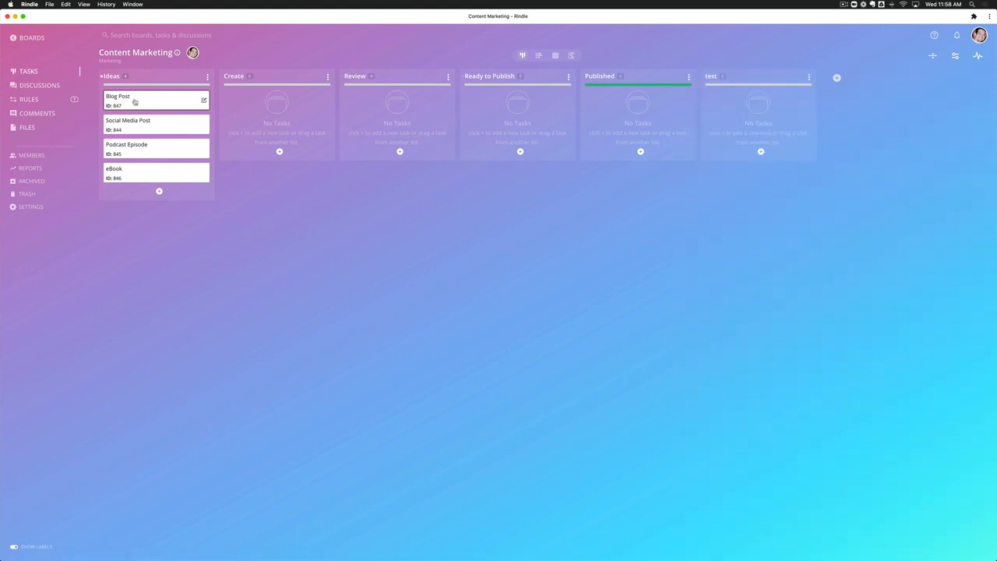
left_click(119, 99)
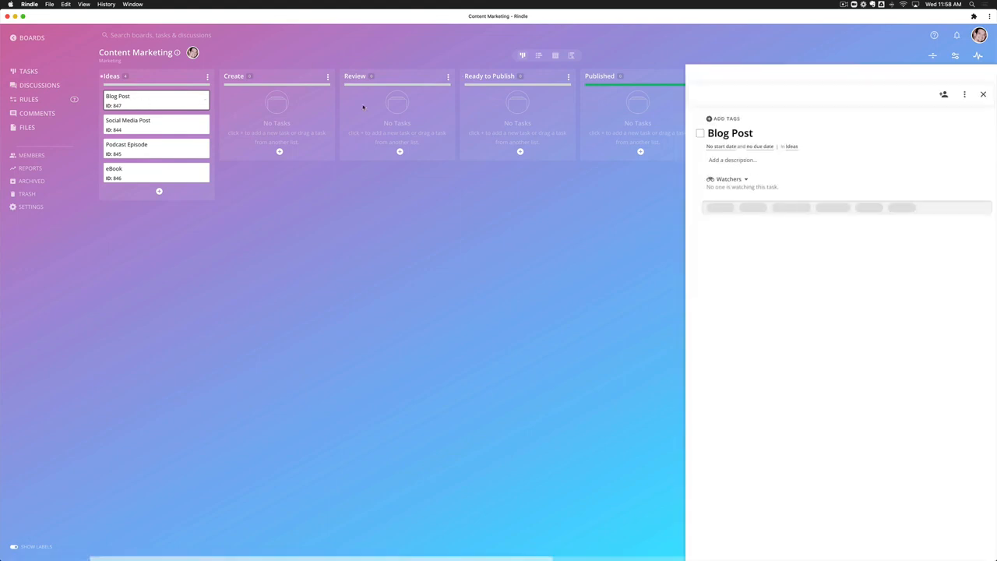
left_click(714, 208)
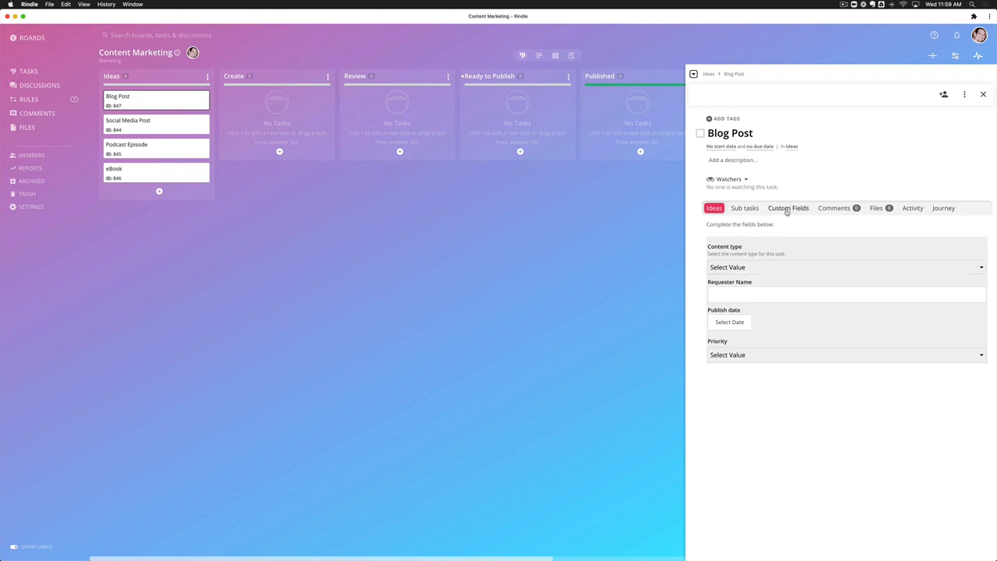
left_click(844, 266)
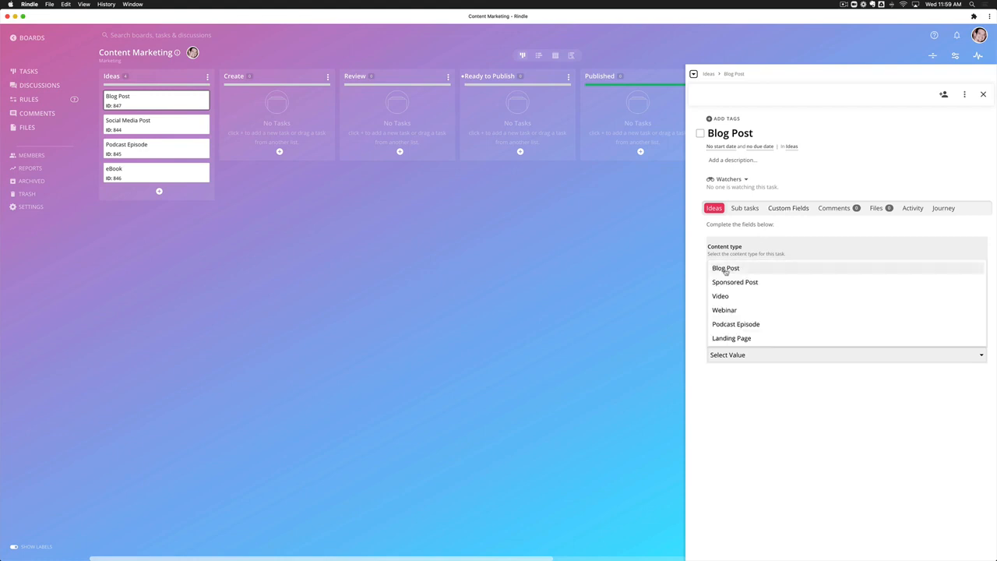
left_click(725, 268)
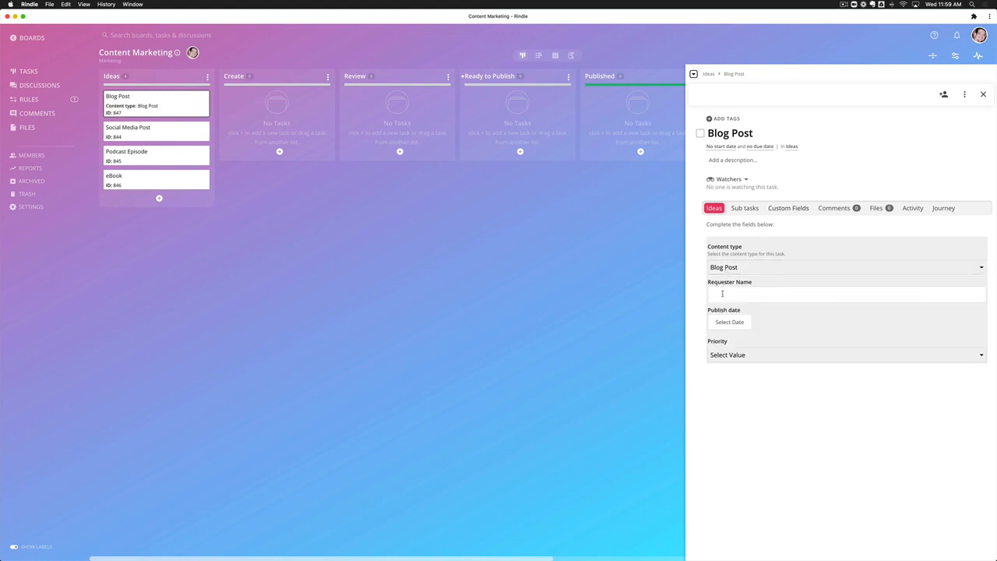
type("Brian F")
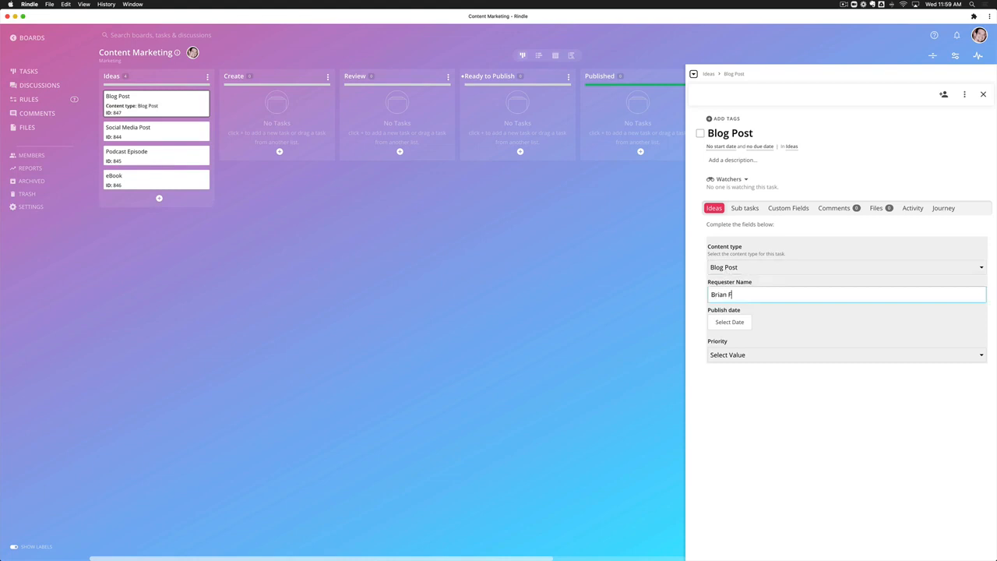
Step: Set publish date Aug 31, 2021 and Medium priority, then close the task
left_click(729, 321)
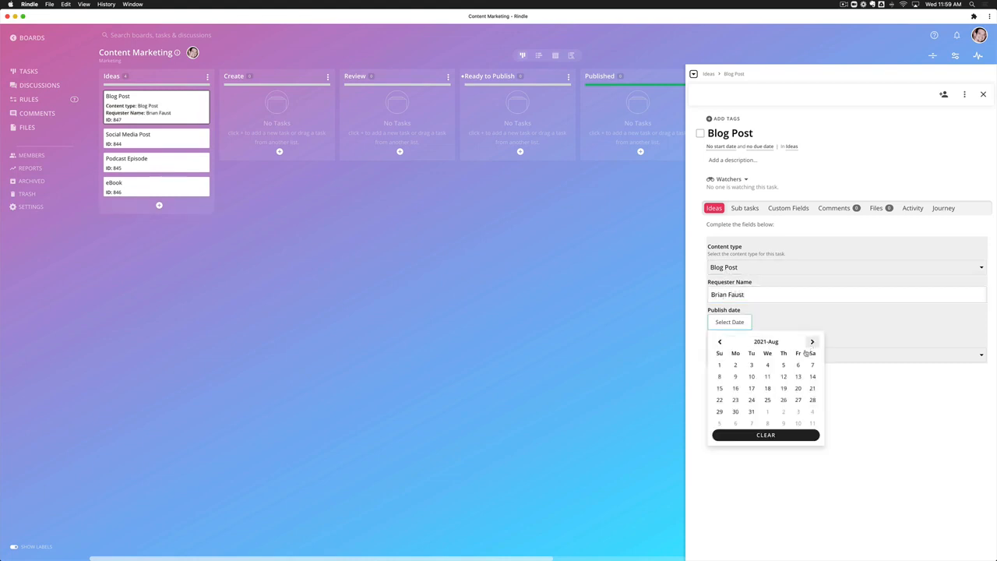
left_click(751, 411)
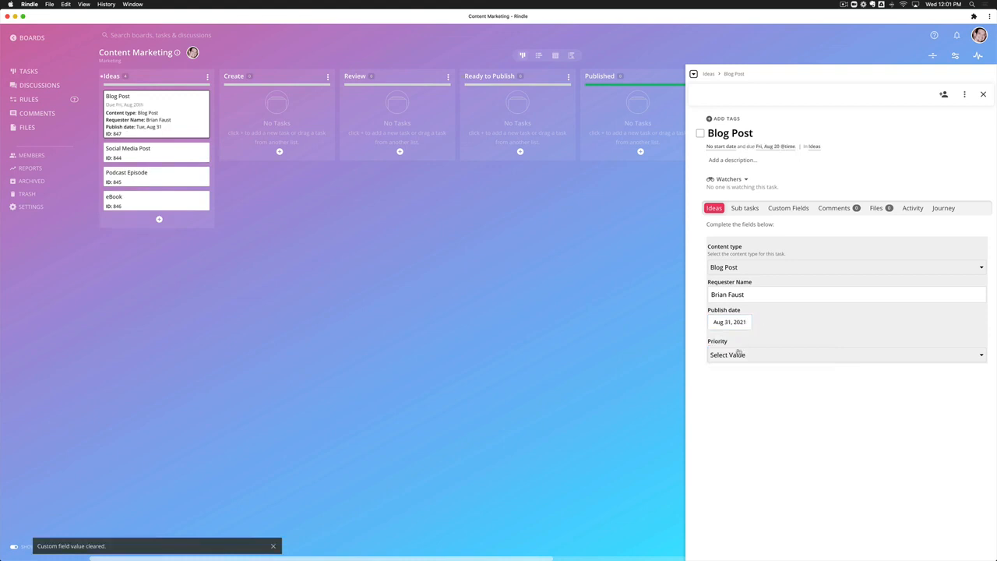
left_click(844, 355)
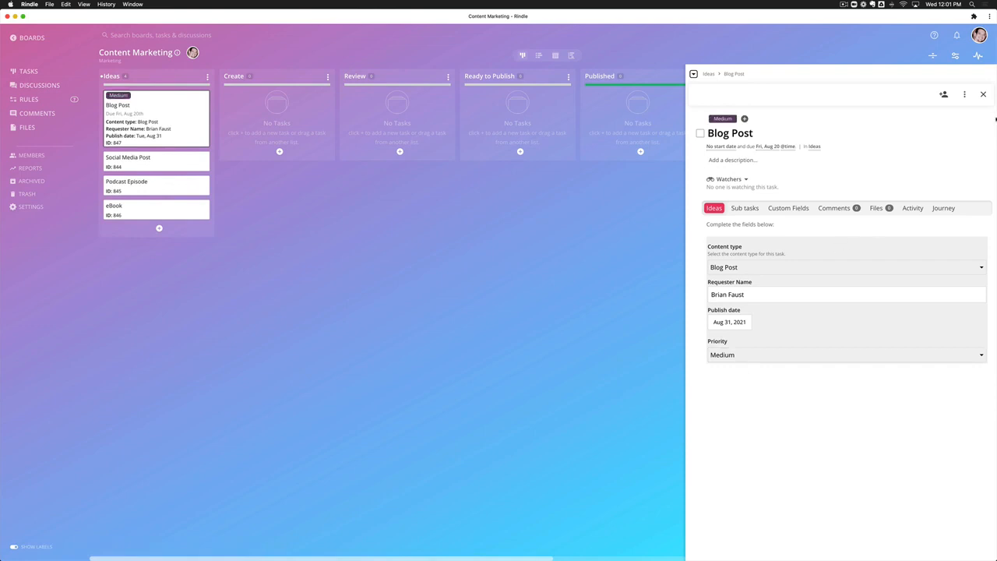
left_click(981, 94)
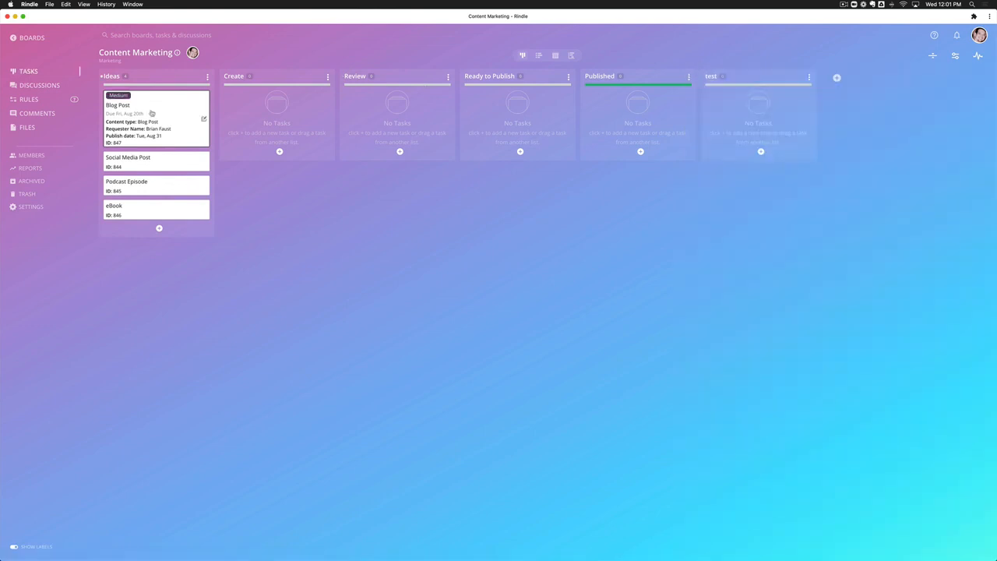
Step: Move the Blog Post card into the Create column and reopen its details
left_click_drag(156, 117, 277, 117)
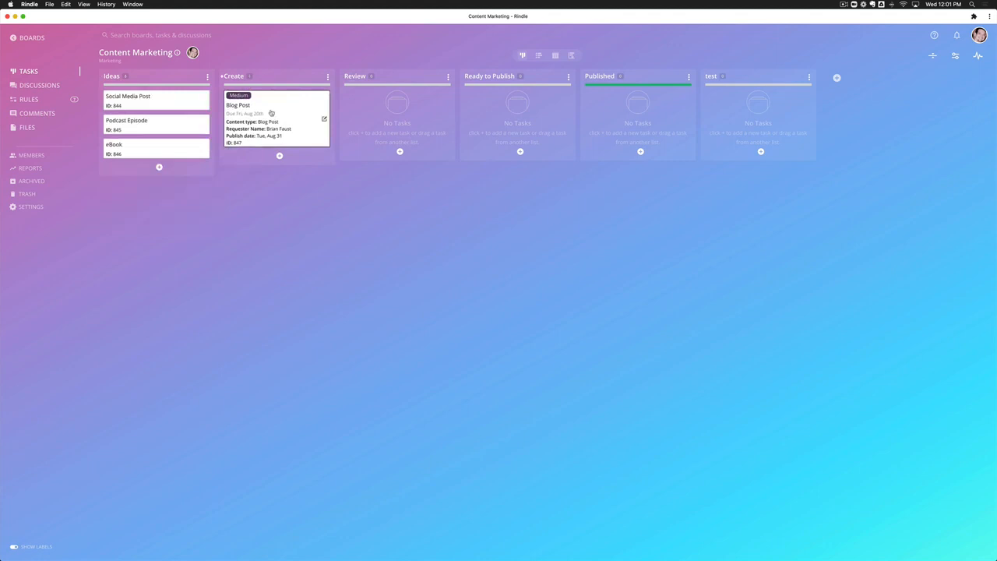
left_click(256, 104)
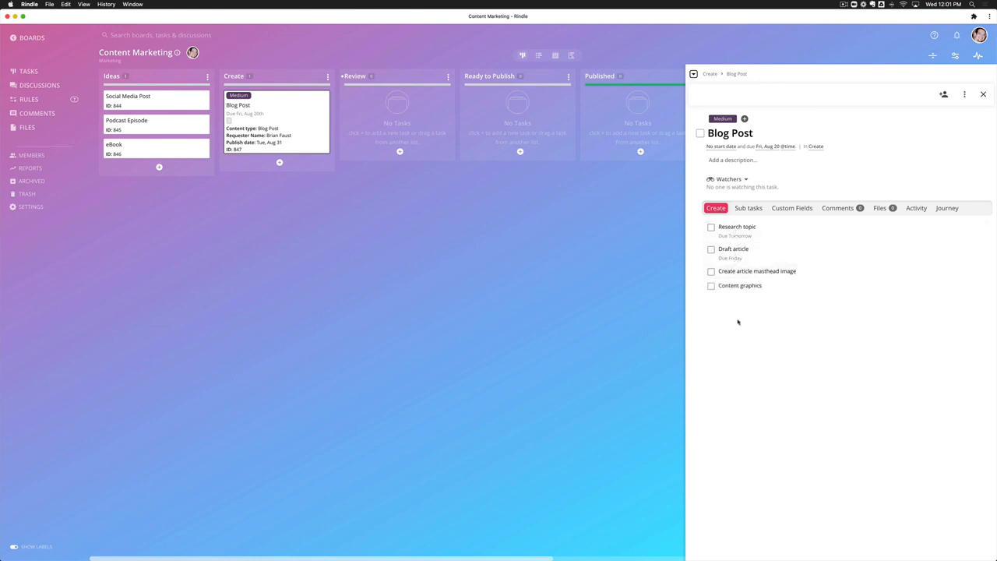
mouse_move(738, 326)
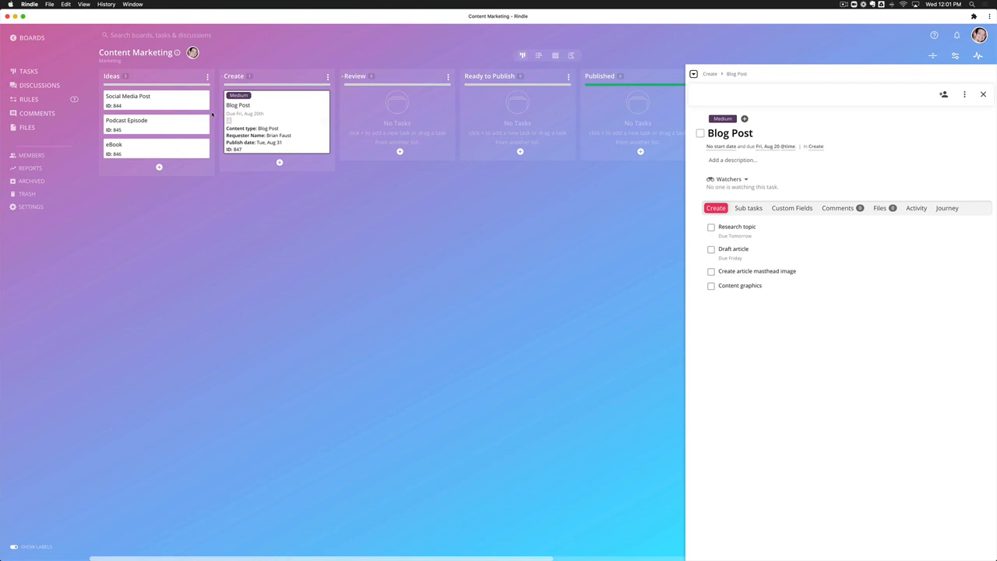
mouse_move(573, 128)
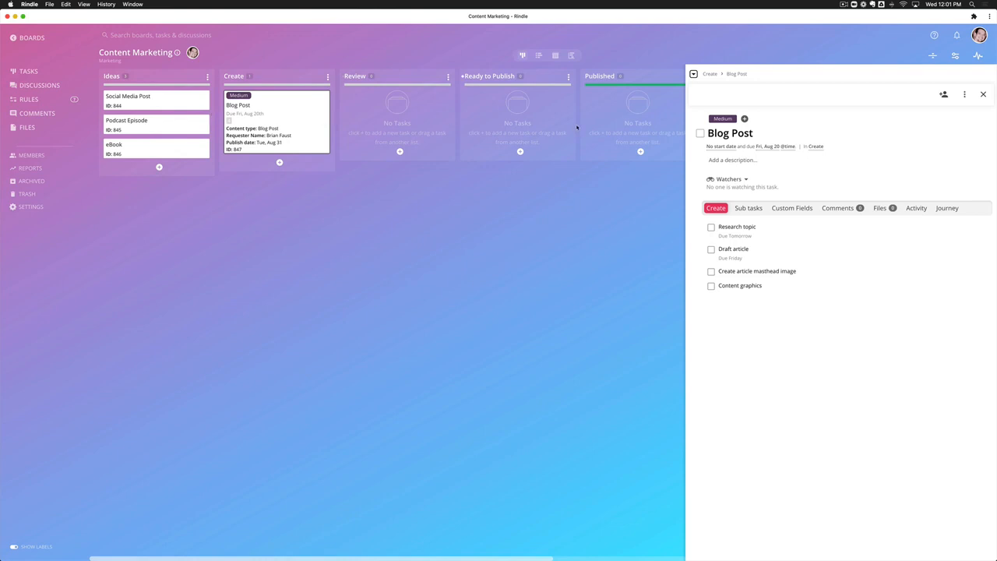
mouse_move(663, 224)
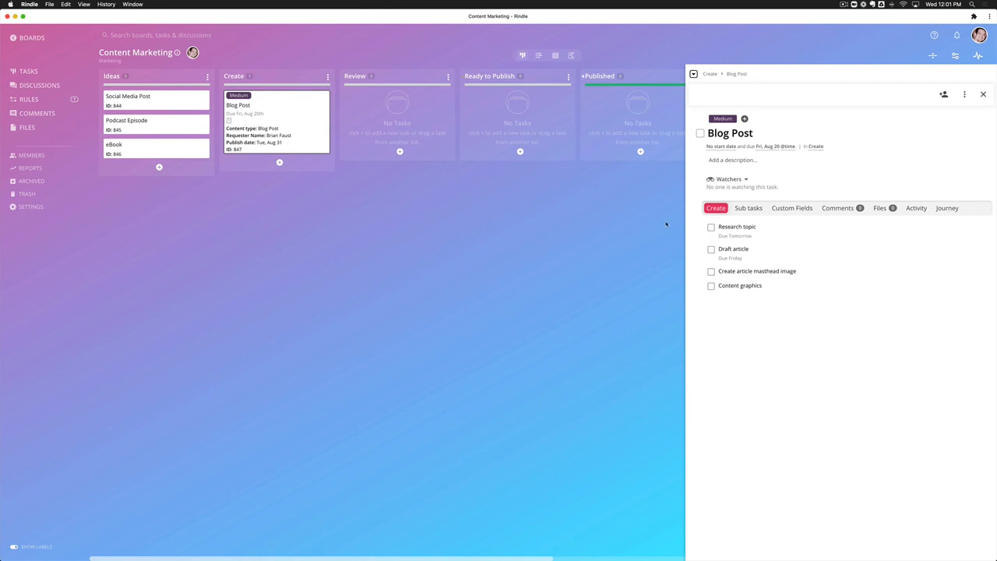
mouse_move(748, 252)
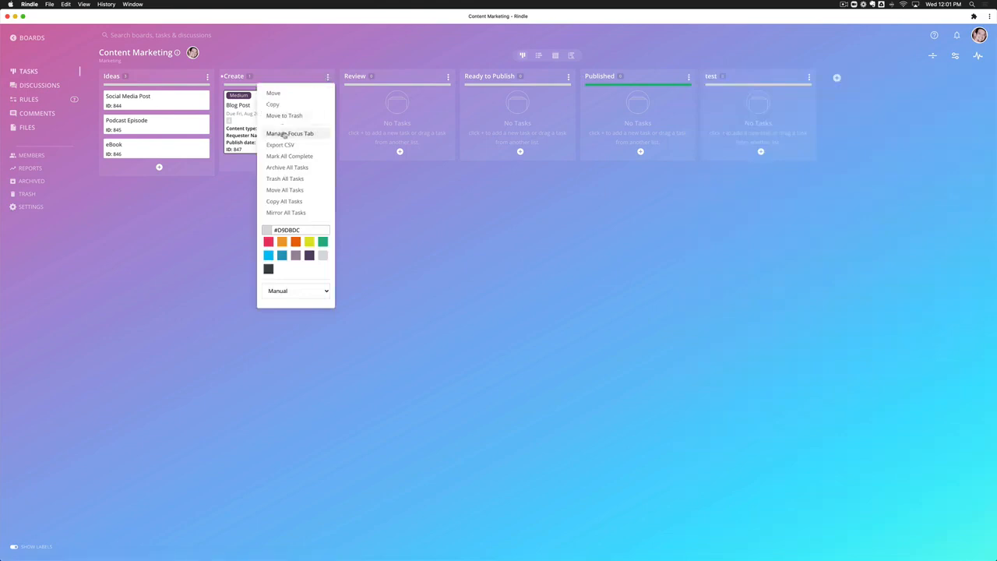
Step: Add Level of effort to the Create focus tab, placed first, and save
left_click(289, 134)
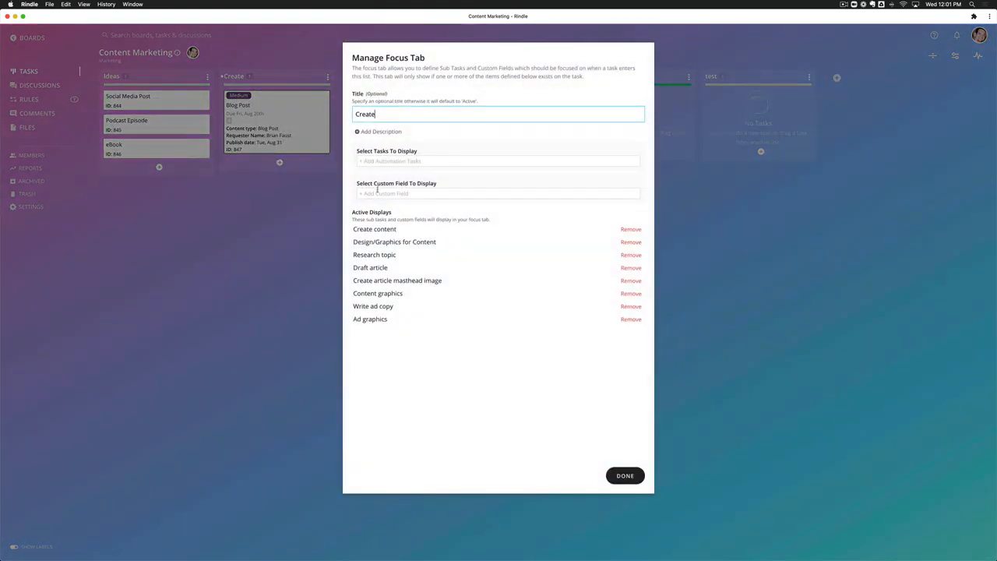
left_click(498, 193)
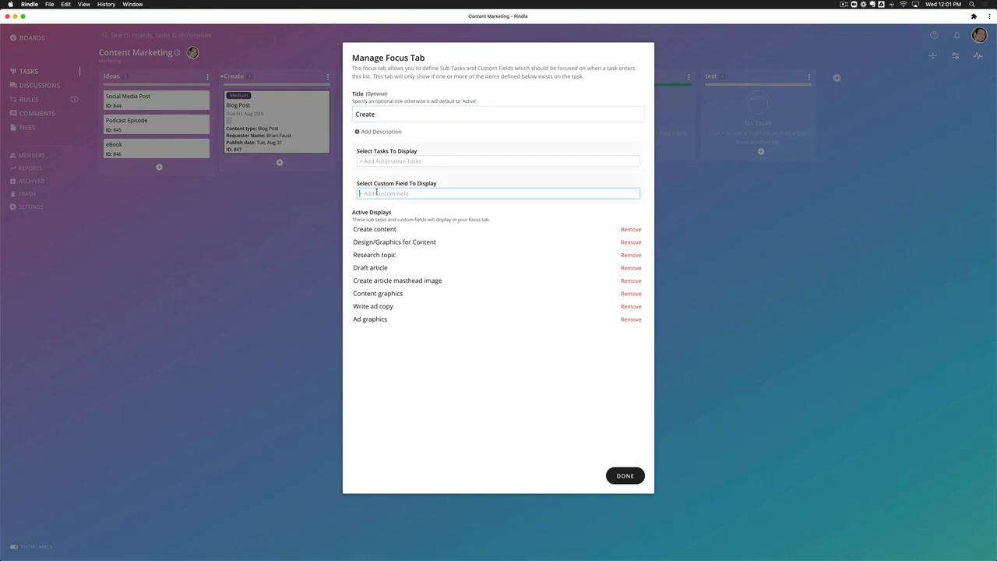
type("level")
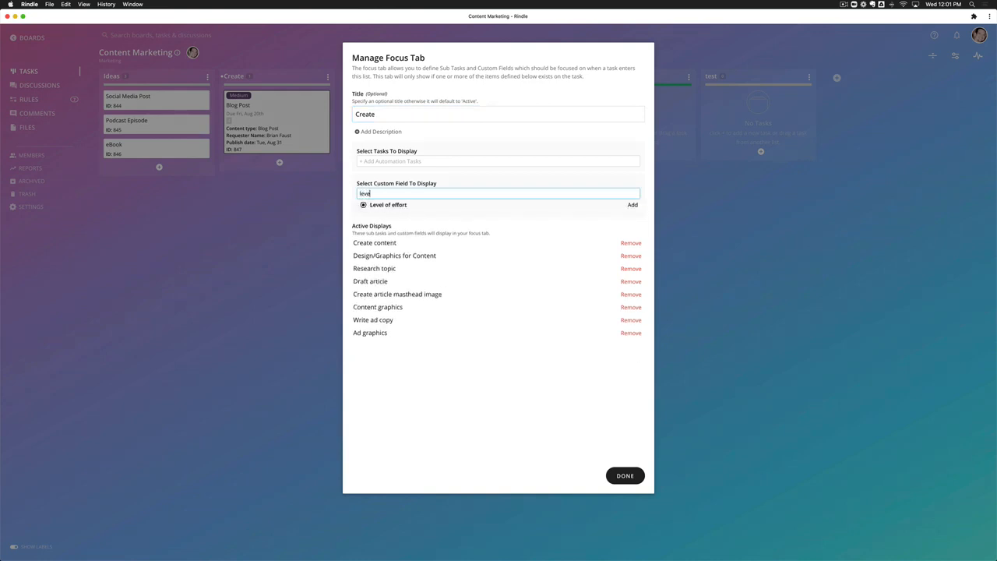
left_click(632, 204)
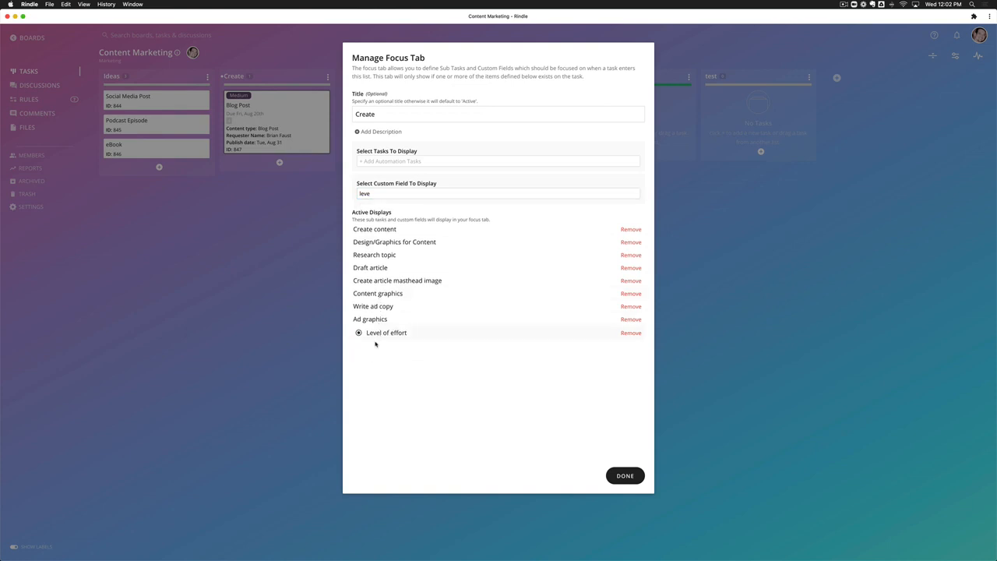
left_click_drag(358, 333, 359, 229)
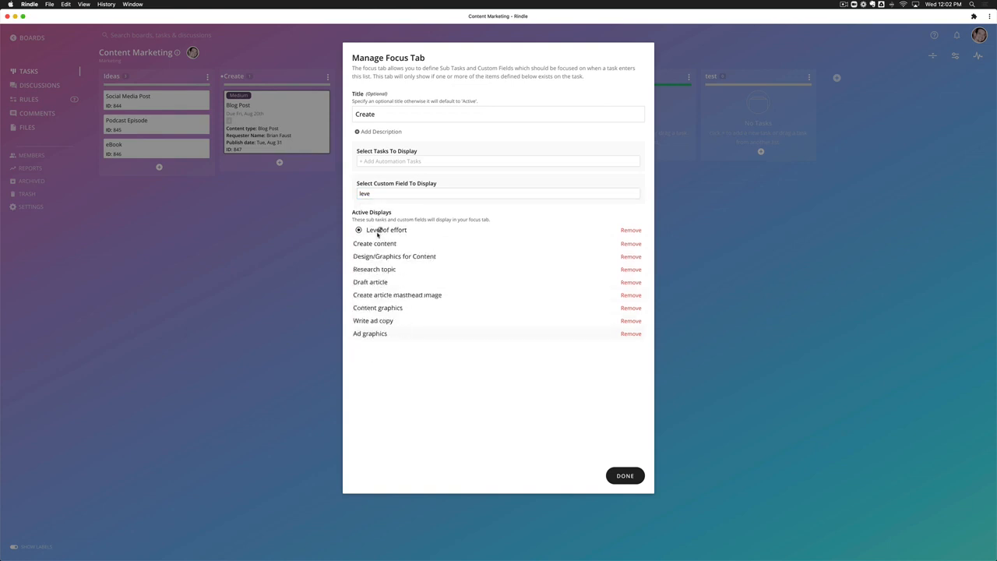
left_click(625, 475)
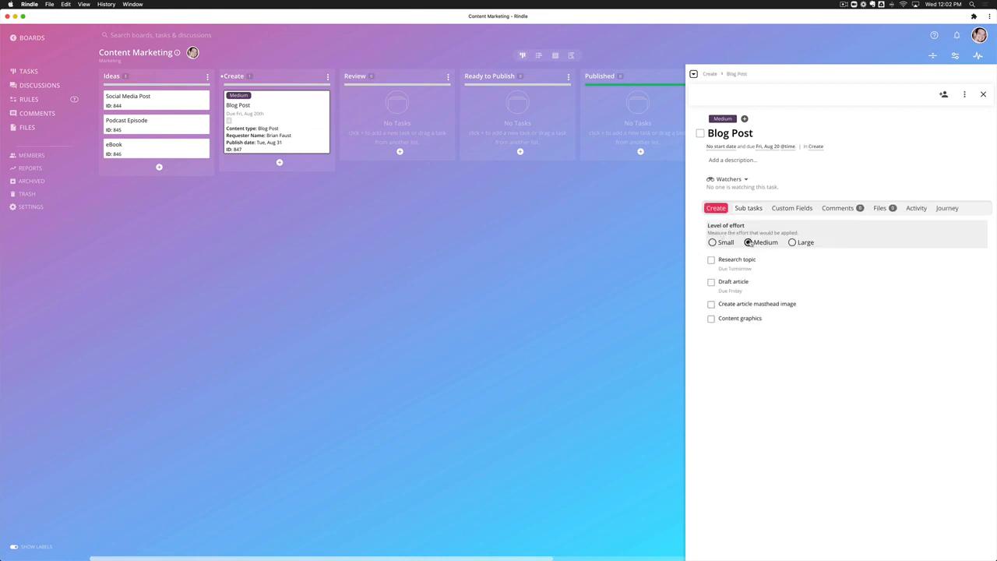
mouse_move(735, 262)
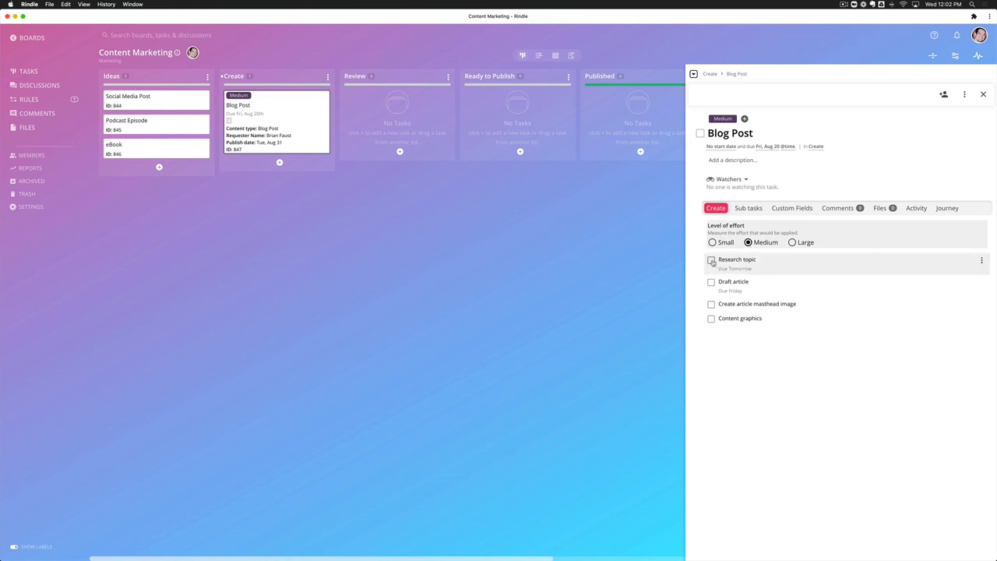
Step: Check off the Research topic subtask on the Blog Post task
left_click(711, 259)
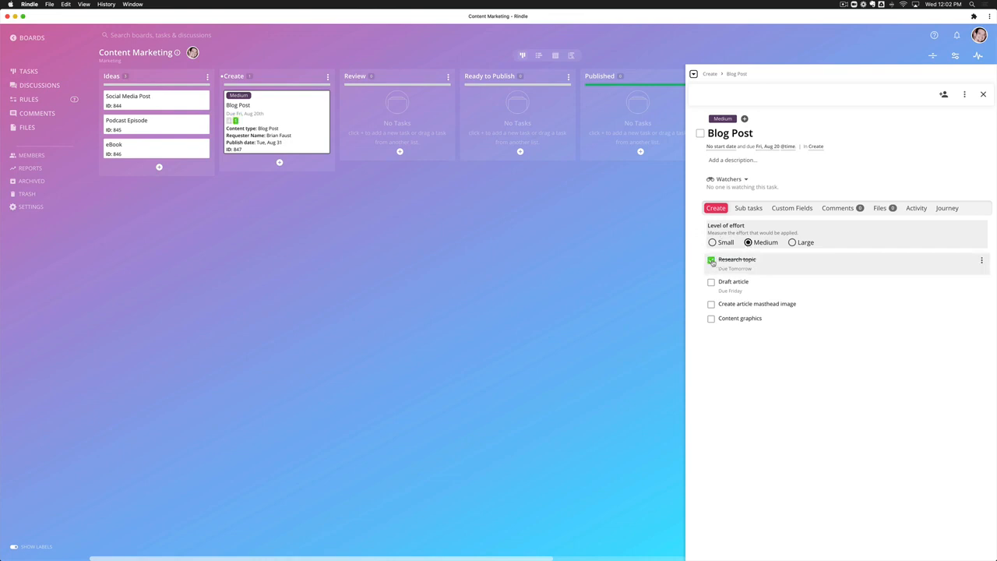
left_click(710, 259)
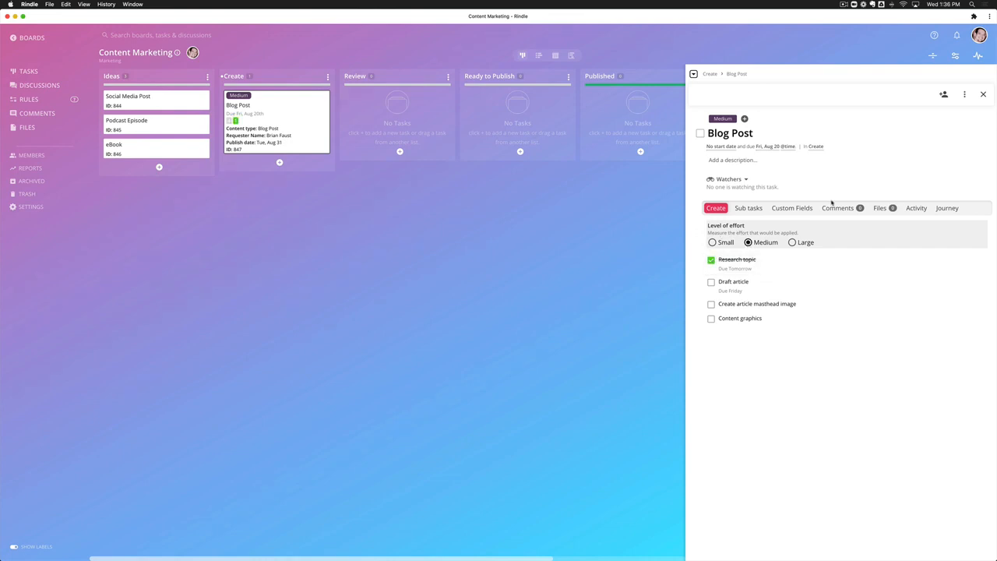